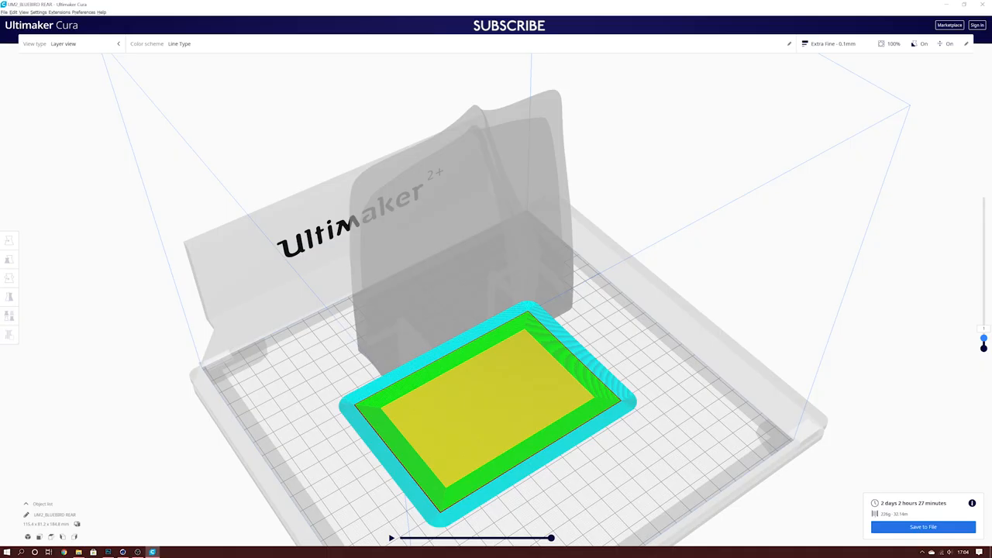
Raise the layer slider past the base to show the red walls and blue supports
{"action": "left_click_drag", "start_coordinate": [983, 345], "coordinate": [984, 329]}
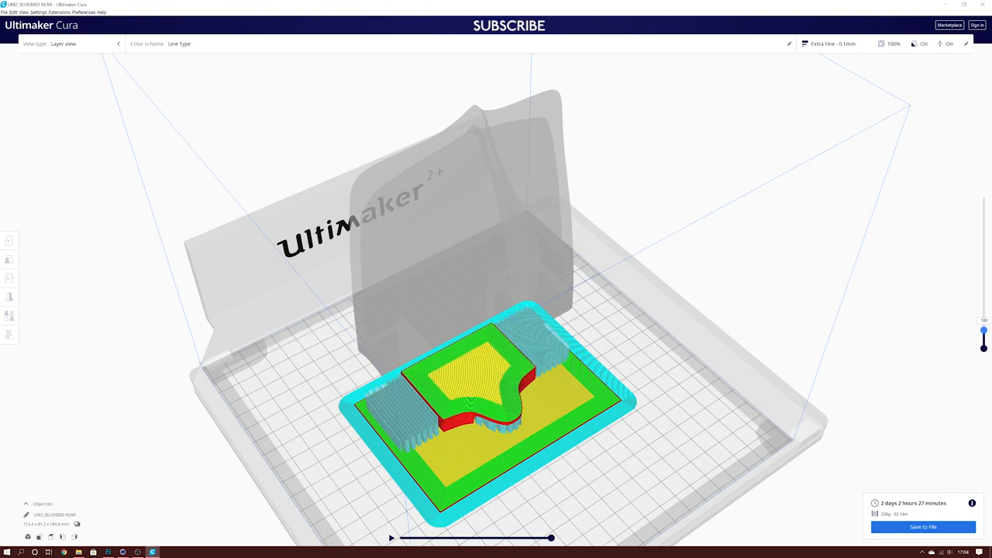
{"action": "left_click_drag", "start_coordinate": [983, 329], "coordinate": [983, 312]}
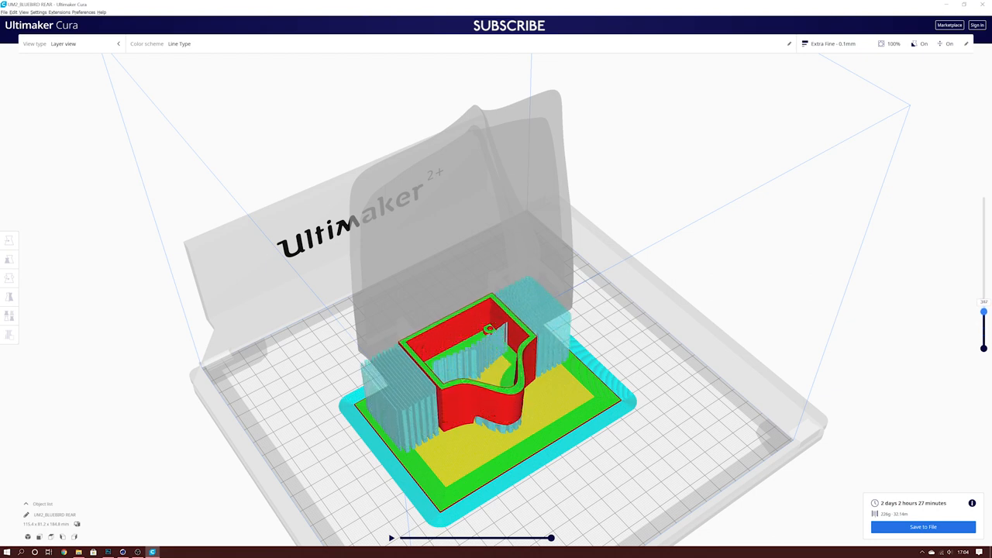